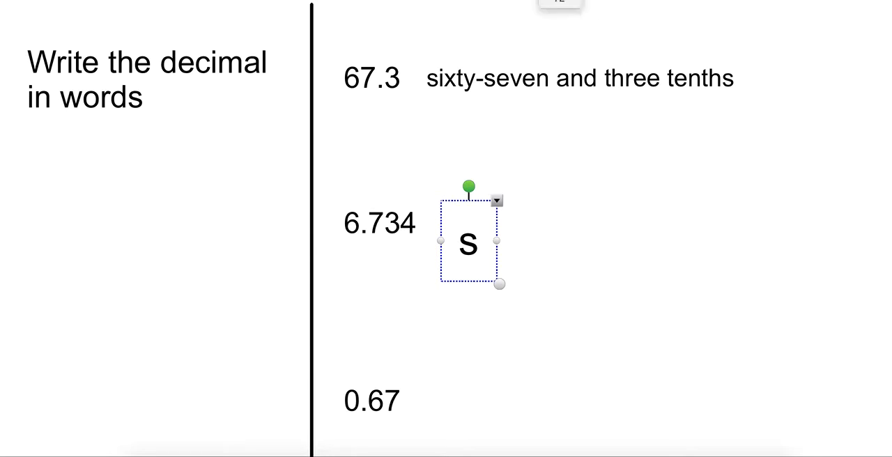
text(ix)
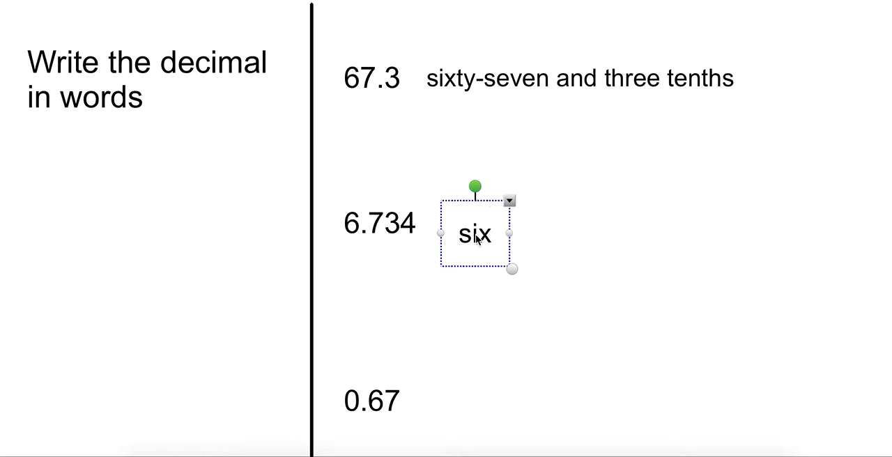
text(and)
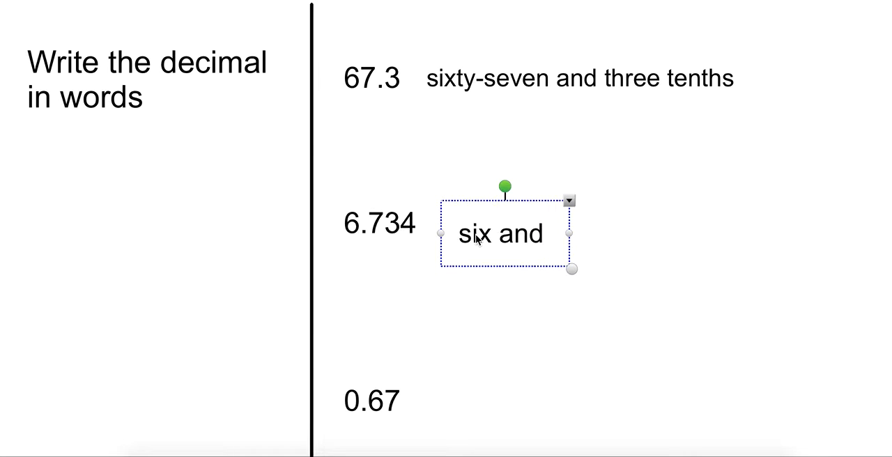